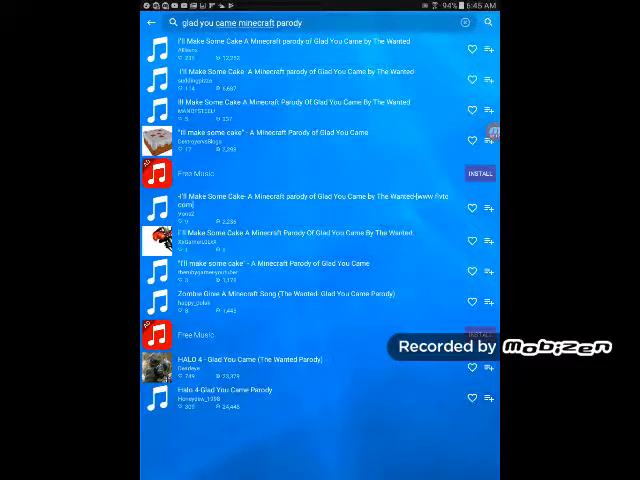
# Leave the music app's Glad You Came Minecraft parody results and return home toward Sketch
pyautogui.press('HOME')
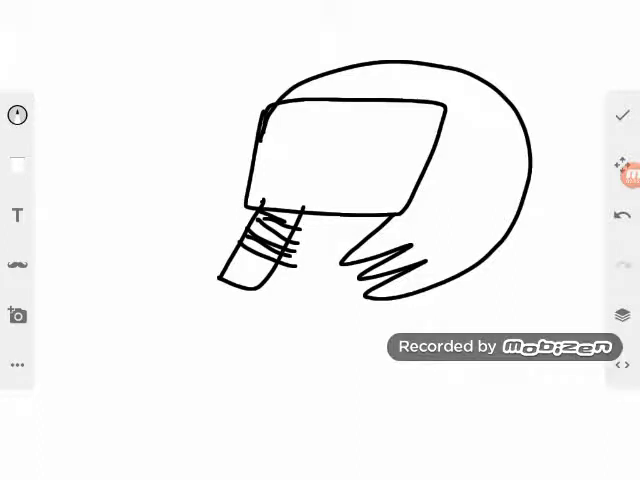
# Draw the striped shirt body and arm strokes beneath the blocky face with the pen brush
pyautogui.click(344, 200)
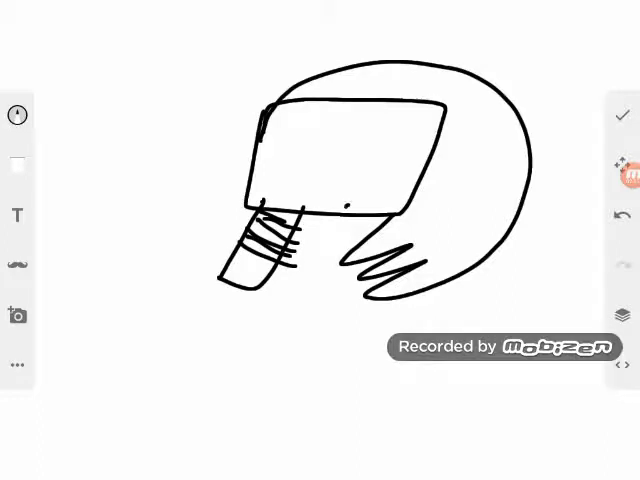
pyautogui.moveTo(350, 204); pyautogui.dragTo(356, 270)
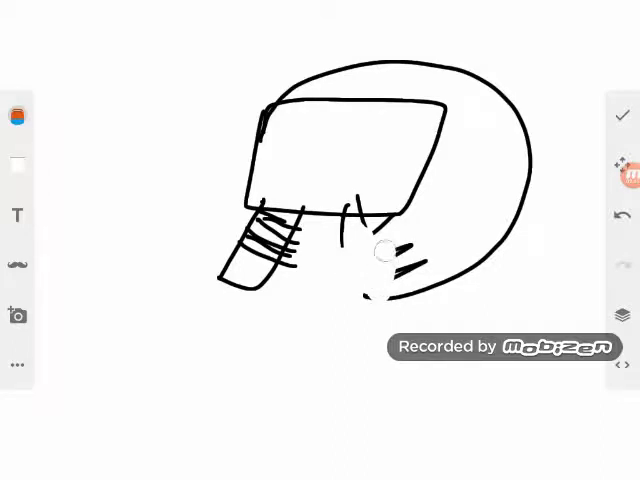
pyautogui.click(16, 116)
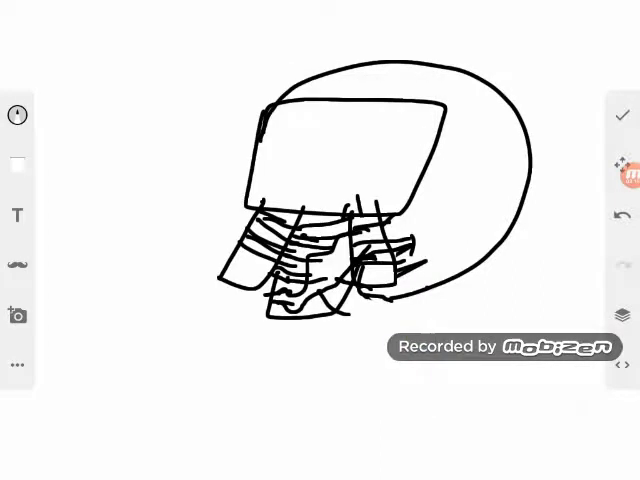
pyautogui.moveTo(370, 148); pyautogui.dragTo(400, 156)
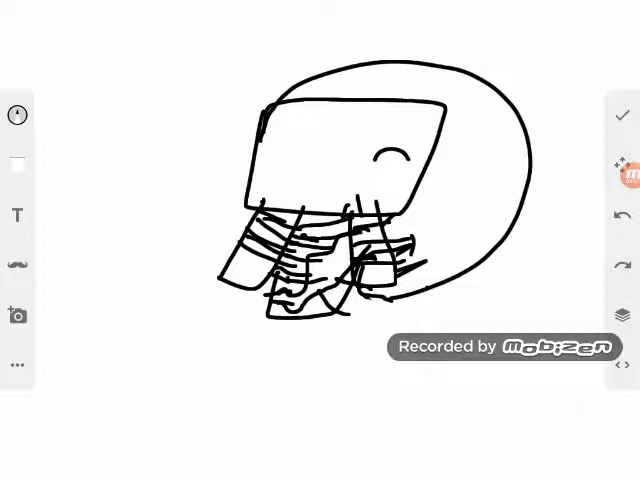
# Draw a closed smiling eye, then colour the open eye green from the palette
pyautogui.moveTo(290, 136); pyautogui.dragTo(320, 150)
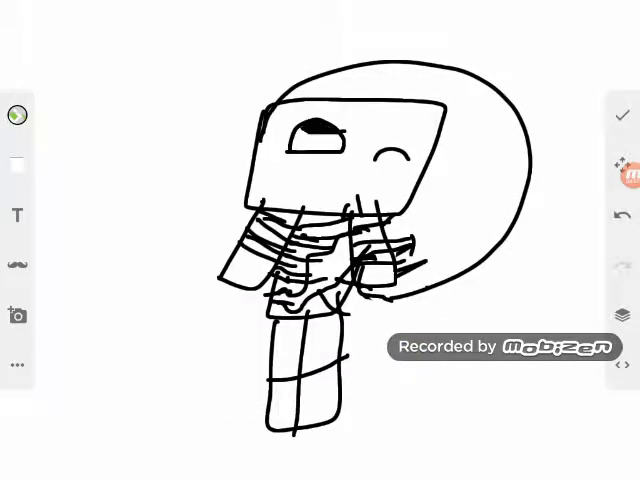
pyautogui.click(16, 116)
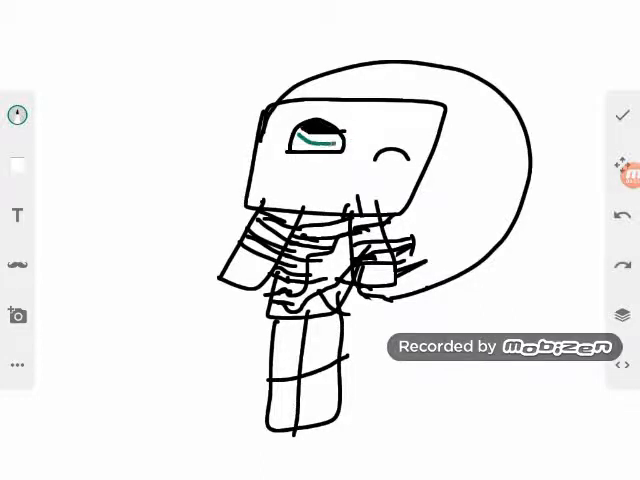
pyautogui.moveTo(290, 120); pyautogui.dragTo(350, 130)
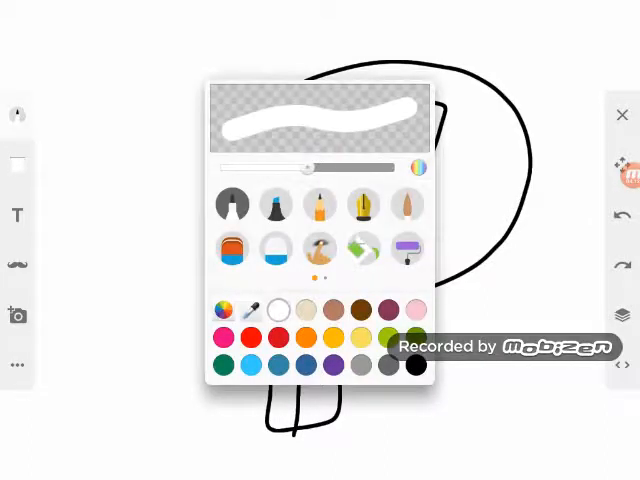
# Switch to the fill brush and colour the hair area brown
pyautogui.click(620, 114)
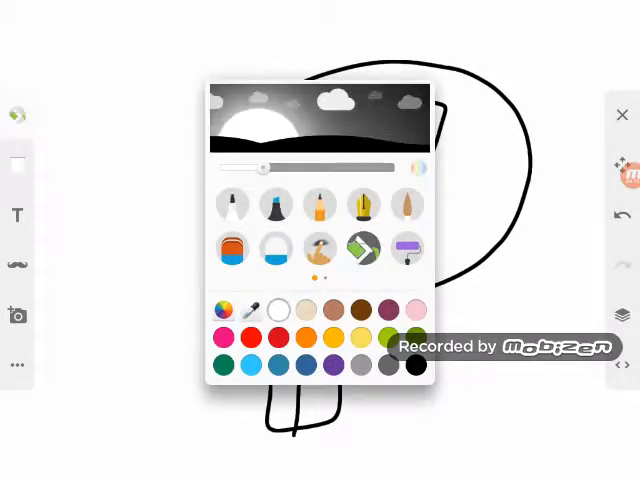
pyautogui.click(620, 114)
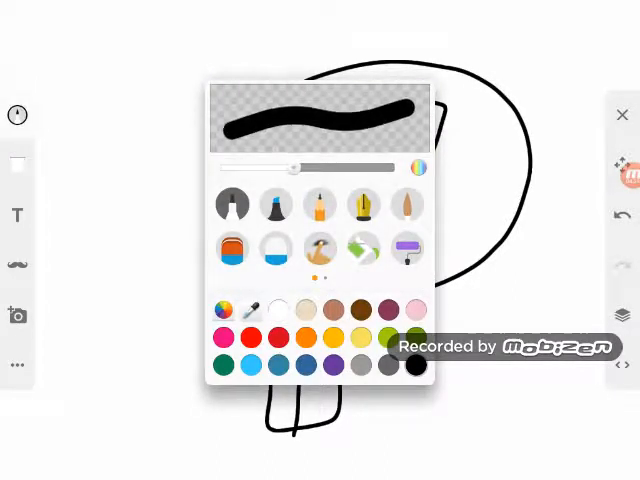
pyautogui.click(620, 112)
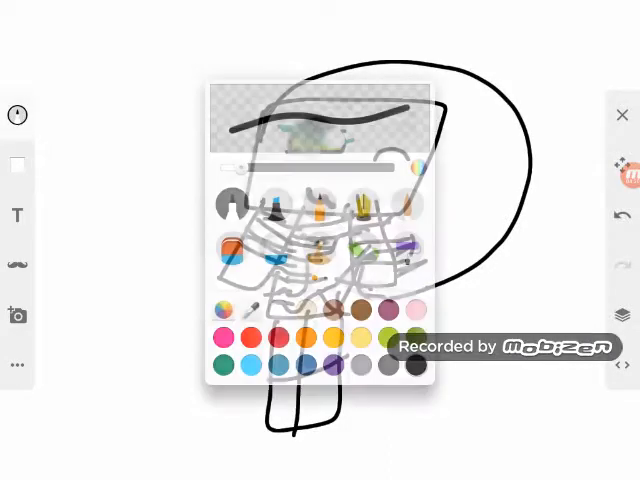
pyautogui.click(618, 112)
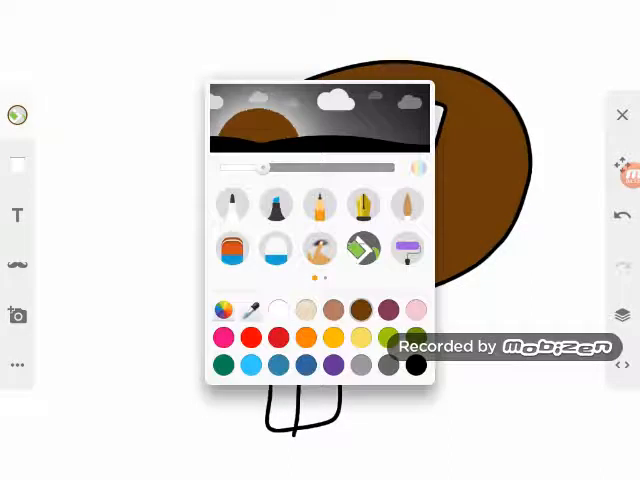
# Colour the shirt stripes blue and return to the full drawing view
pyautogui.click(620, 112)
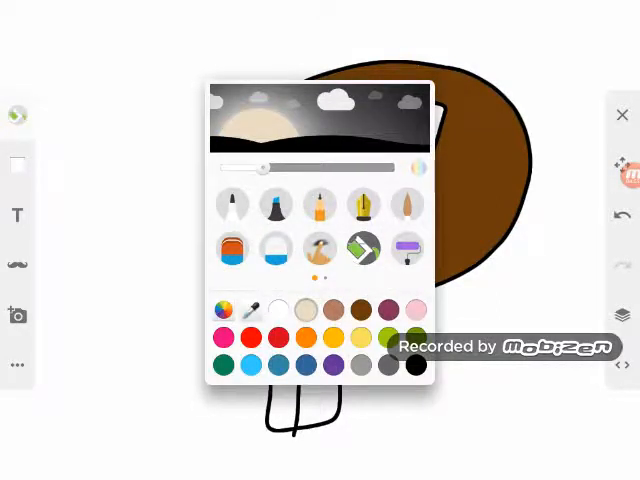
pyautogui.click(620, 112)
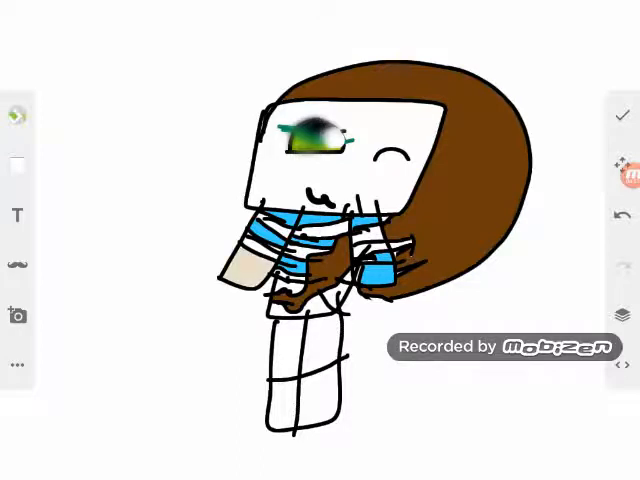